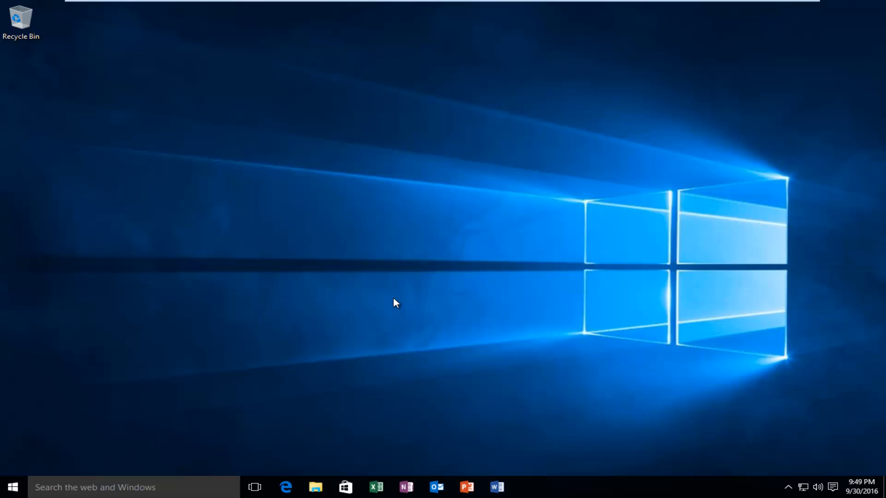
pyautogui.moveTo(317, 282)
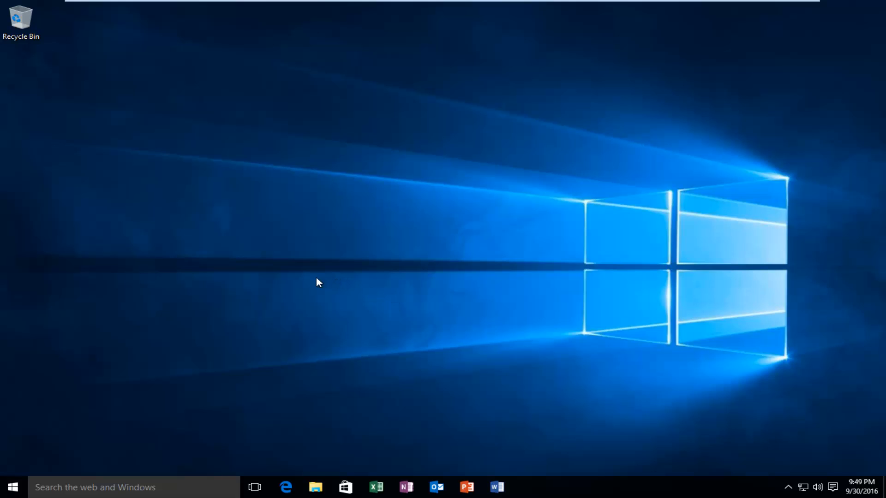
pyautogui.moveTo(240, 304)
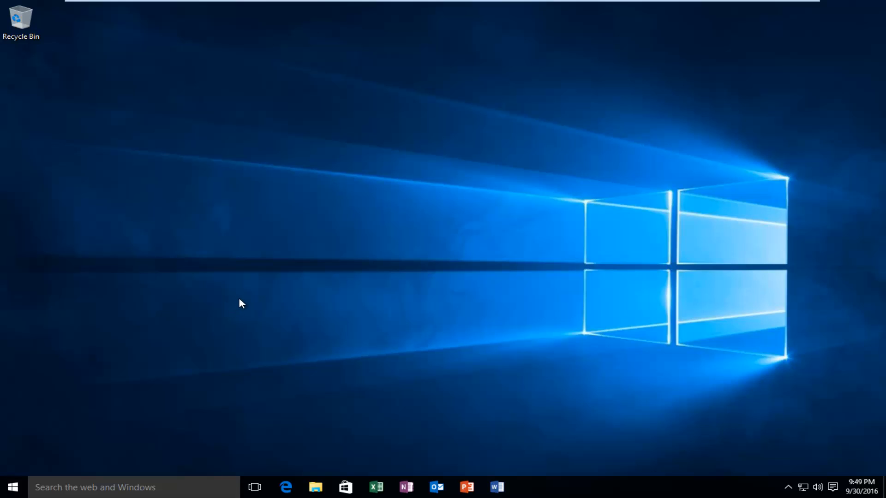
pyautogui.moveTo(172, 265)
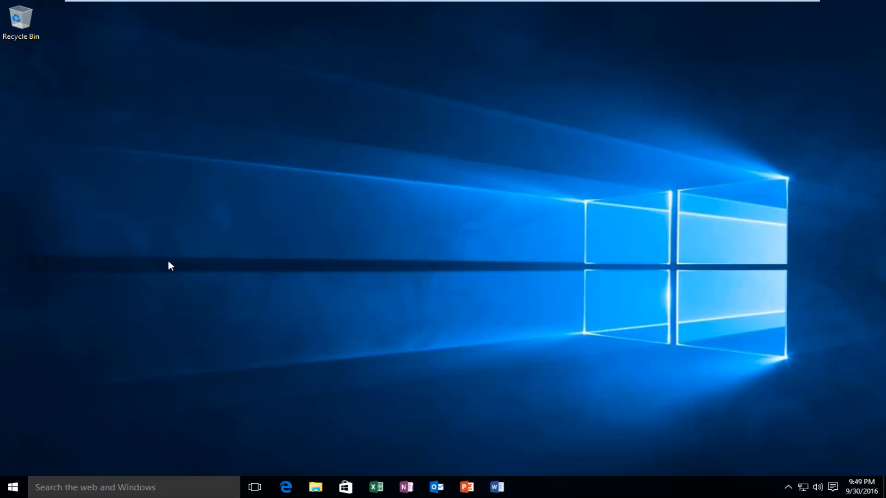
pyautogui.moveTo(163, 266)
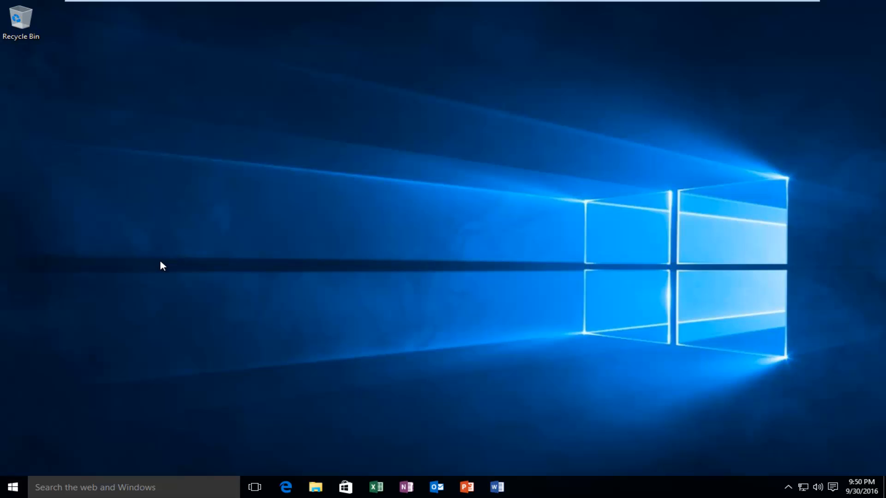
pyautogui.moveTo(93, 339)
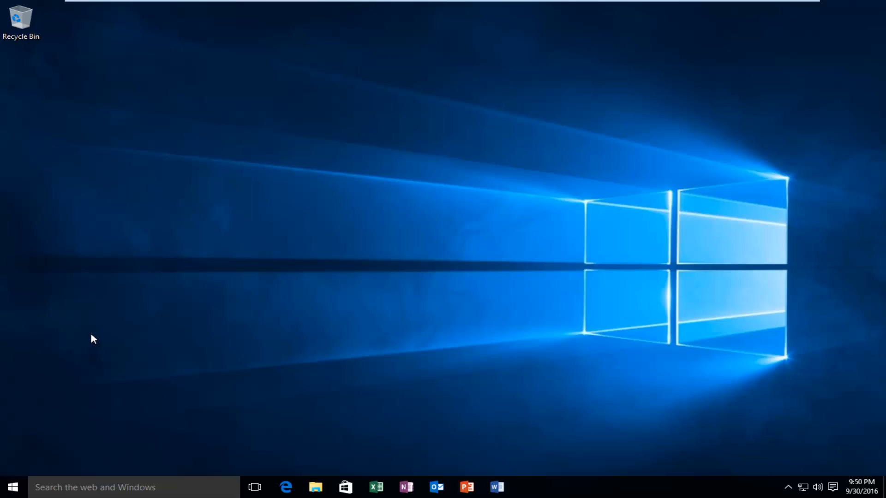
pyautogui.moveTo(171, 343)
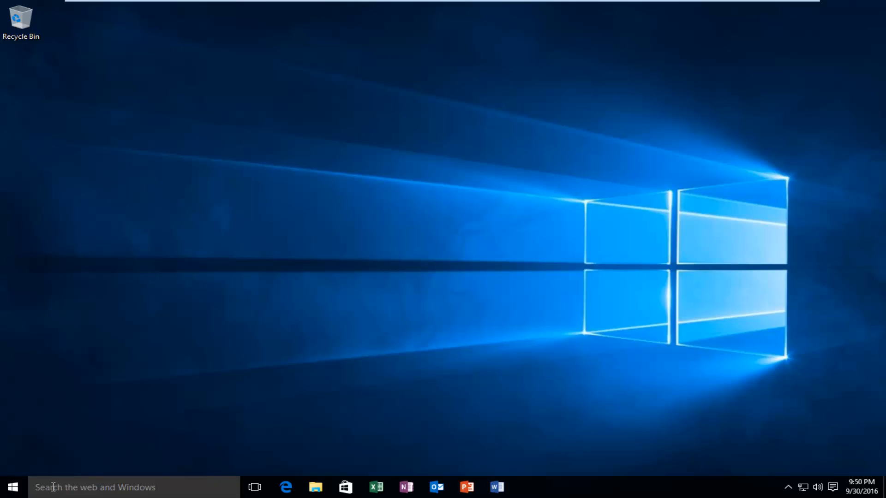
# Search Windows for 'this pc' and launch This PC from the best match
pyautogui.click(113, 487)
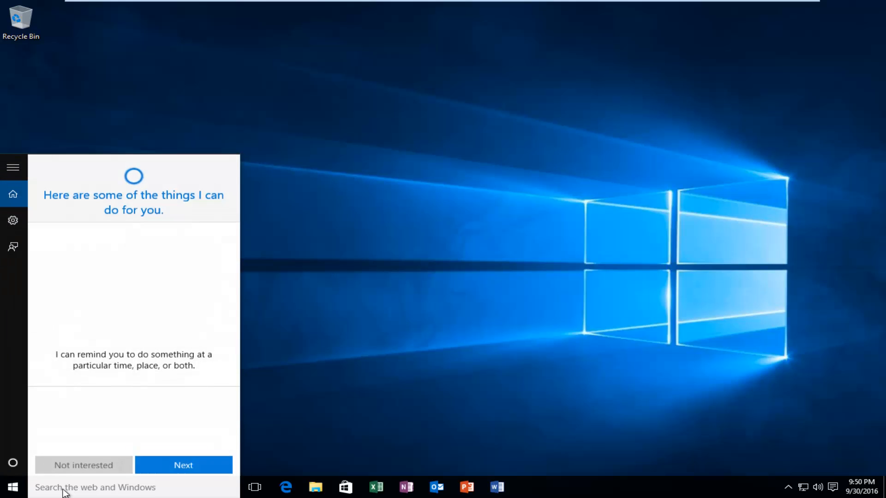
pyautogui.write('this pc')
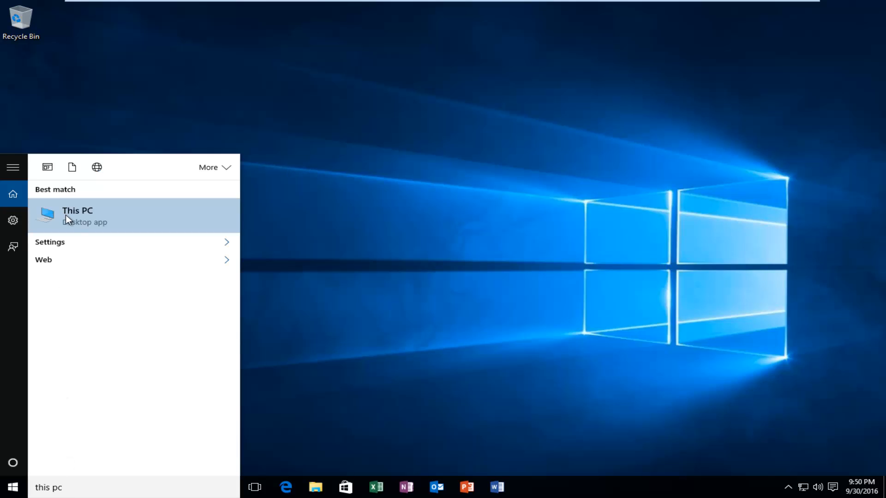
pyautogui.moveTo(93, 225)
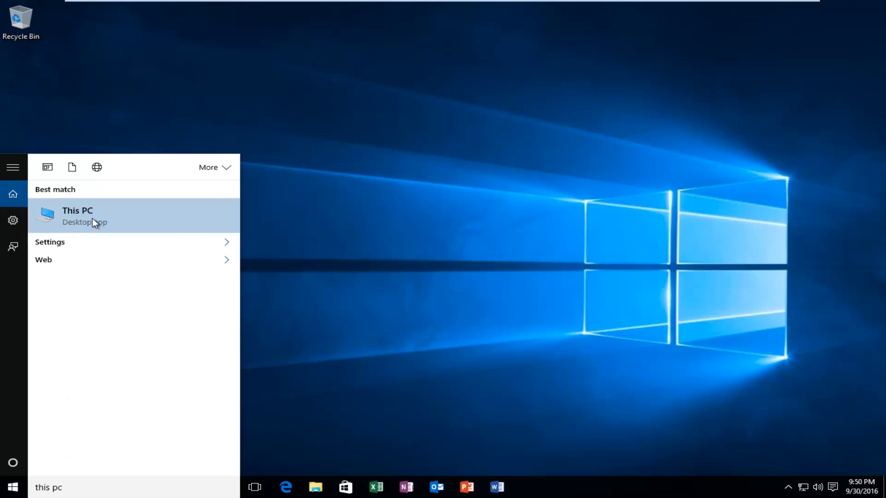
pyautogui.moveTo(75, 221)
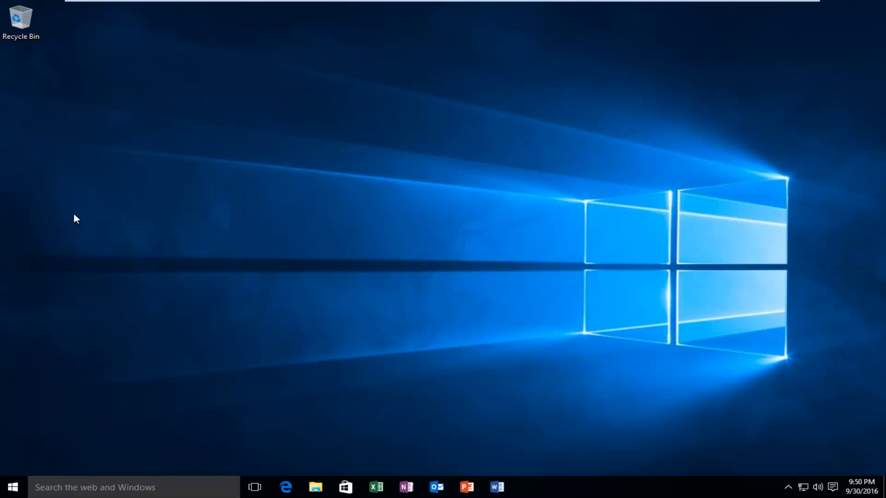
pyautogui.click(315, 487)
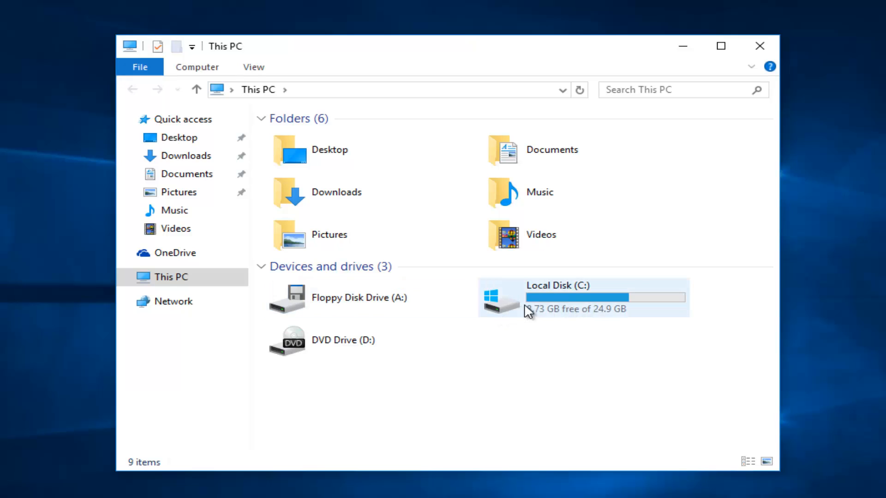
pyautogui.moveTo(537, 296)
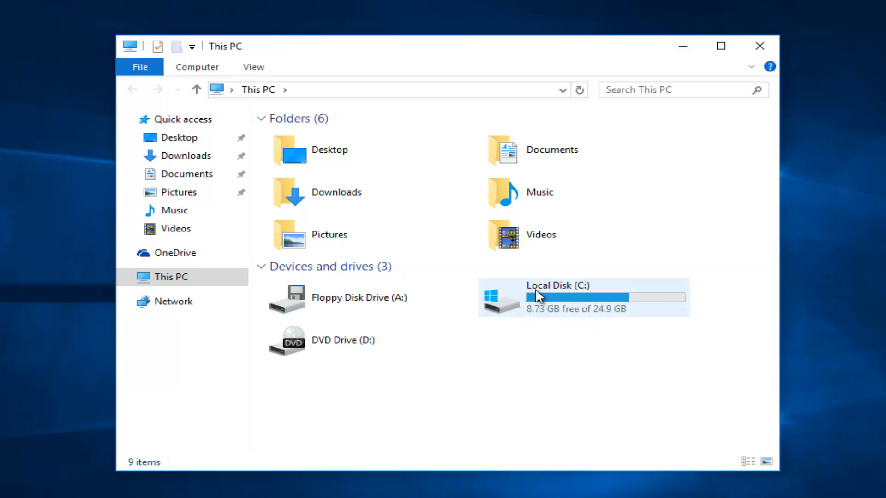
pyautogui.moveTo(556, 313)
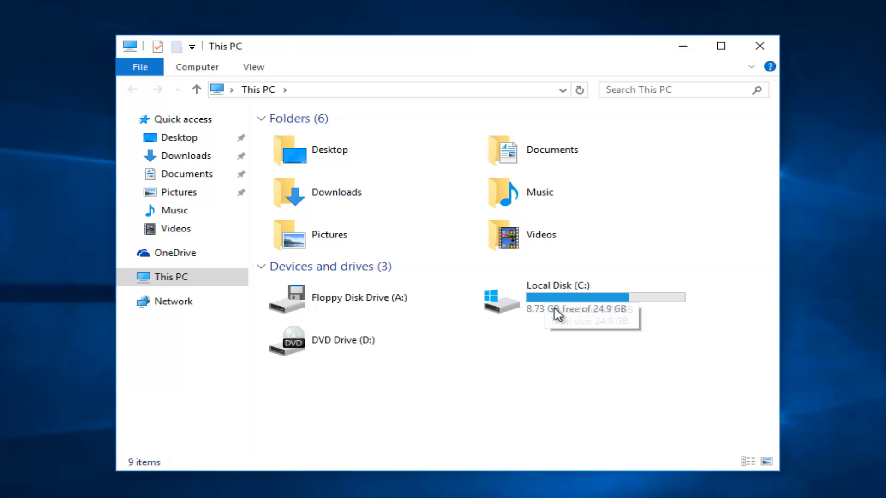
# Bring up the shortcut menu for Local Disk (C:) under Devices and drives
pyautogui.rightClick(556, 298)
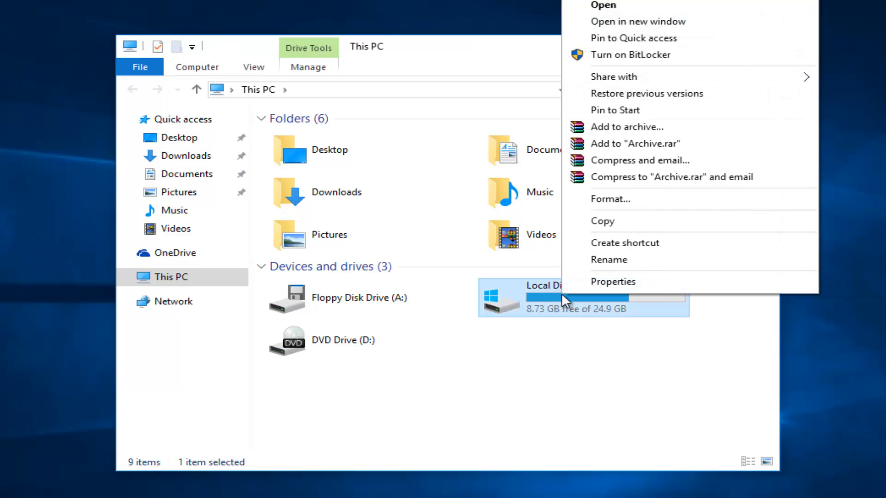
pyautogui.moveTo(604, 284)
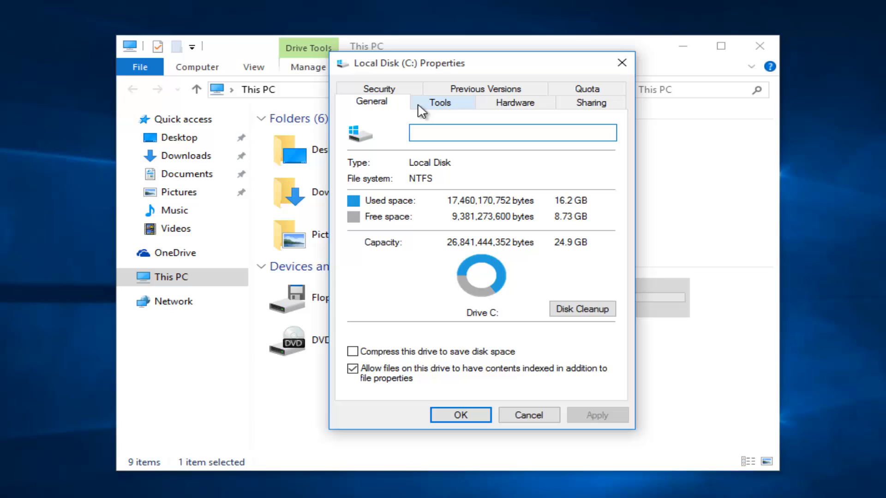
pyautogui.moveTo(434, 111)
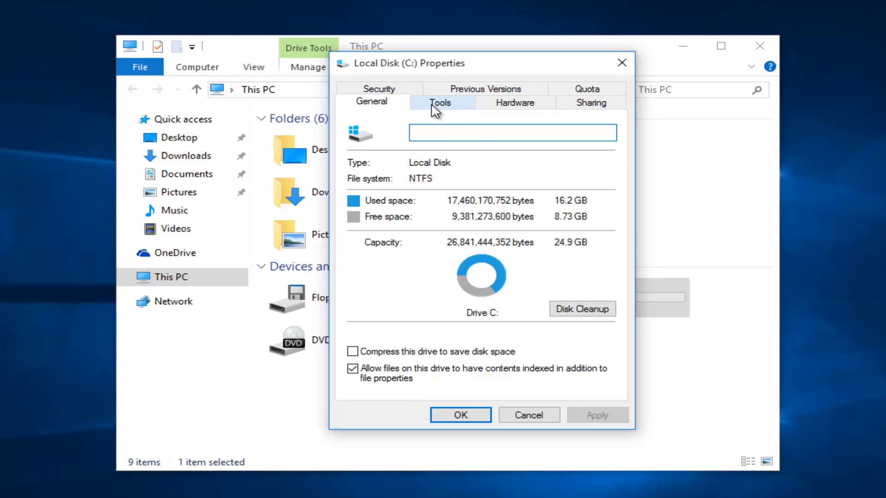
# Start Error checking from the Tools section of Local Disk (C:) Properties
pyautogui.click(439, 102)
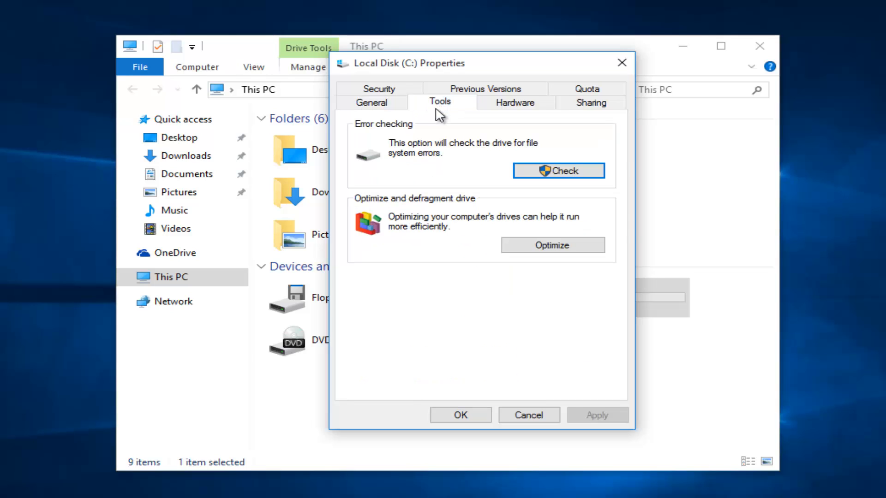
pyautogui.moveTo(398, 152)
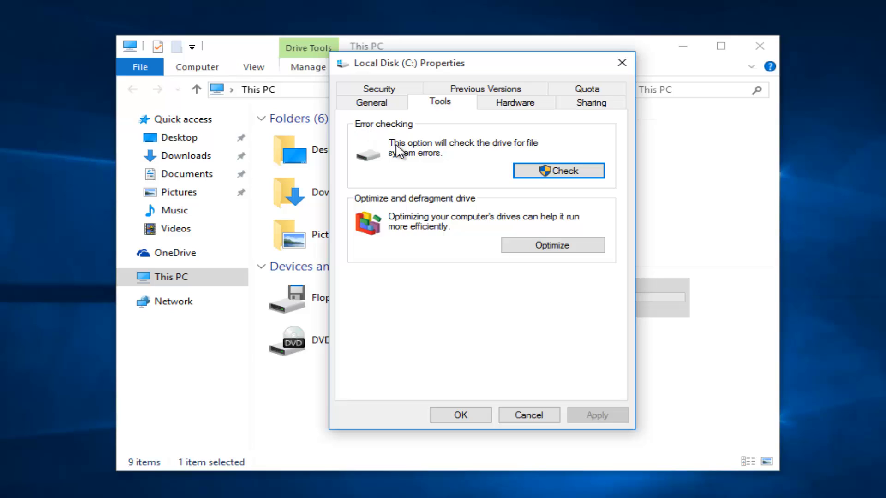
pyautogui.moveTo(478, 157)
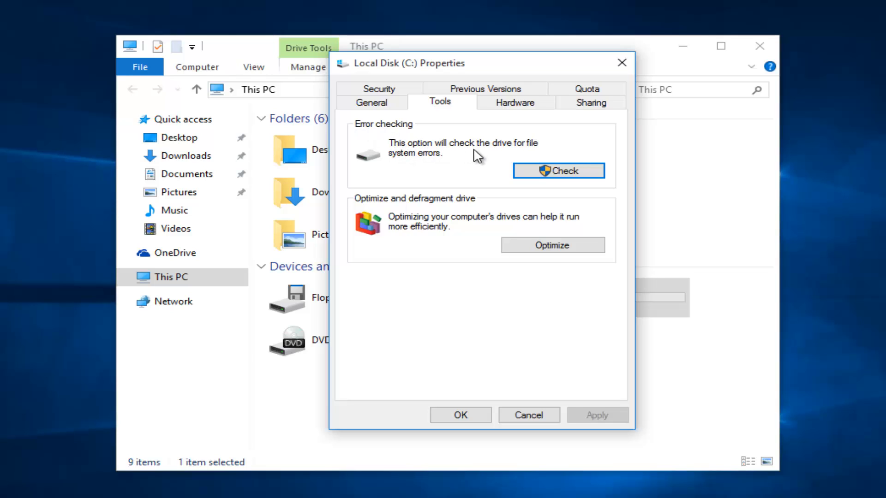
pyautogui.moveTo(498, 167)
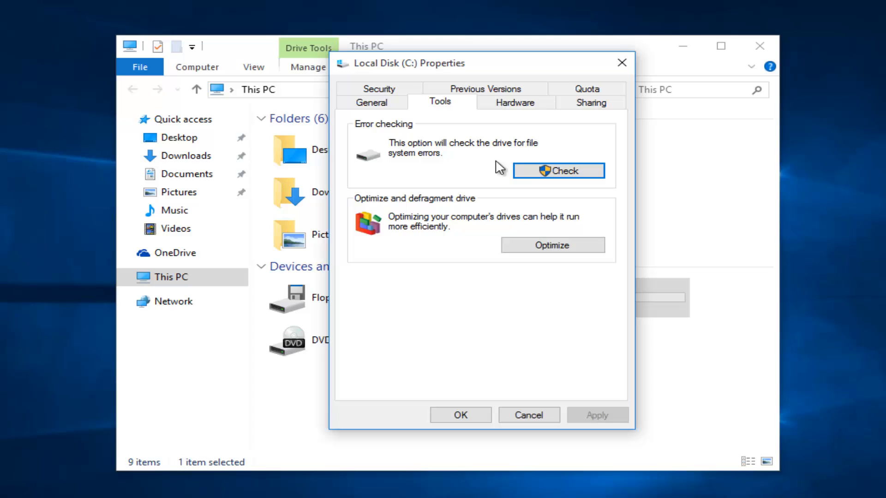
pyautogui.moveTo(542, 174)
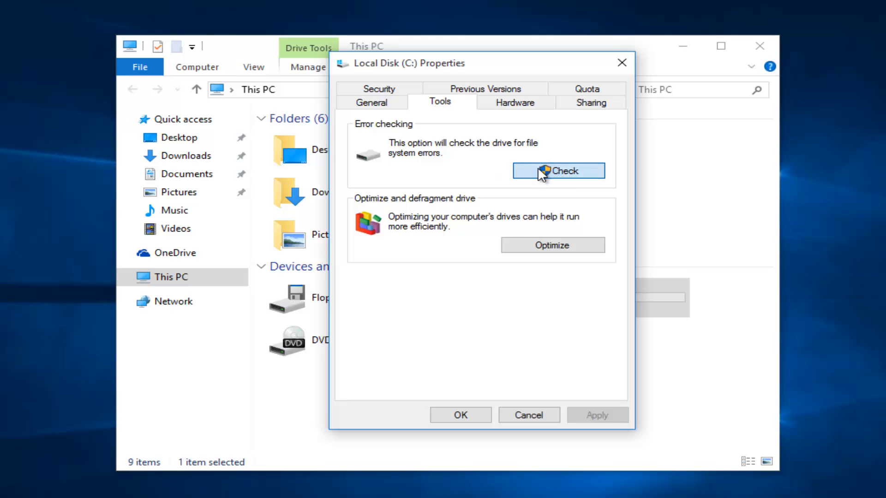
pyautogui.click(558, 171)
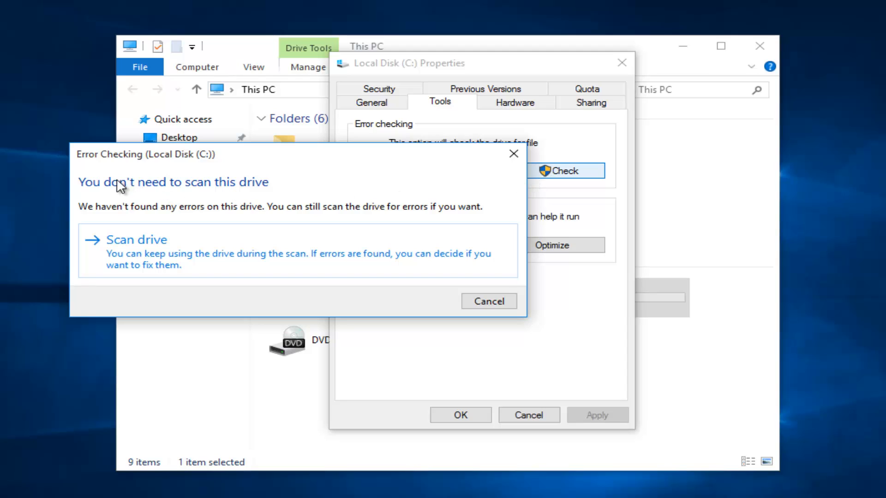
pyautogui.moveTo(100, 196)
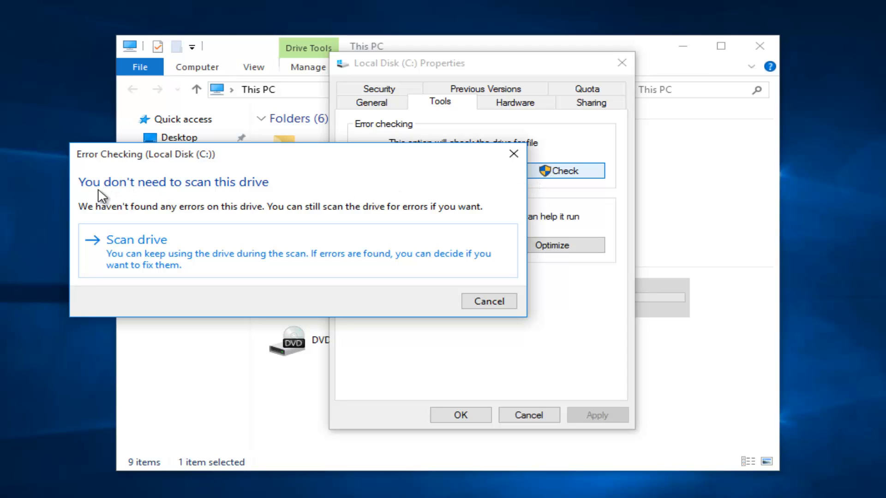
pyautogui.moveTo(205, 201)
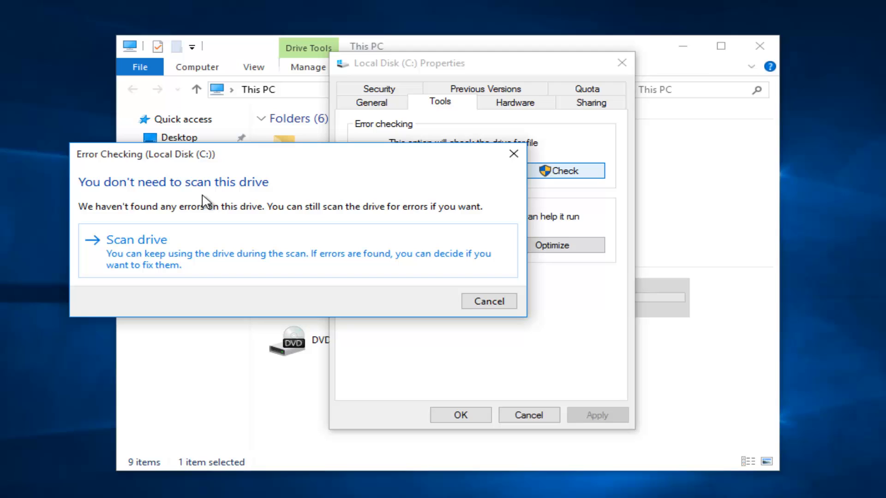
pyautogui.moveTo(130, 247)
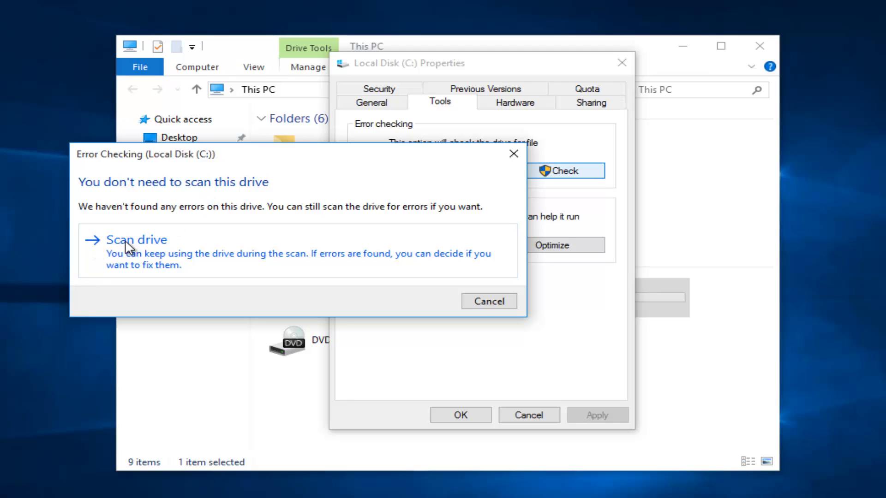
pyautogui.moveTo(111, 265)
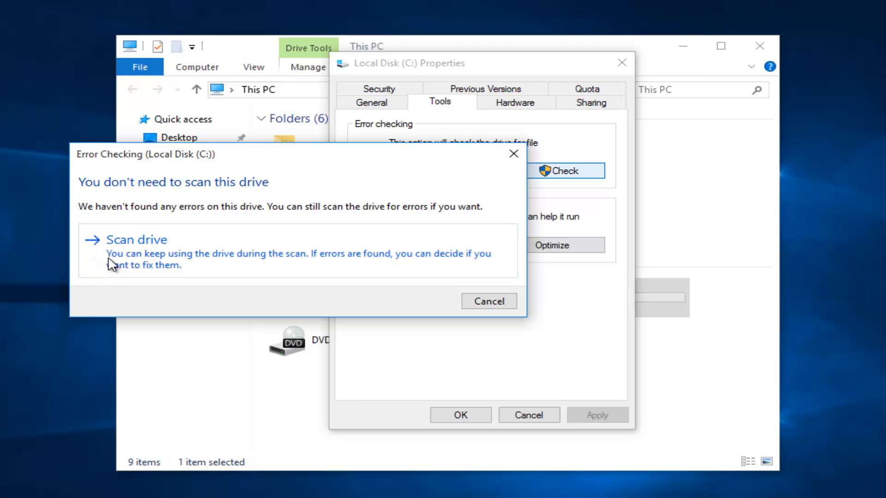
pyautogui.moveTo(155, 263)
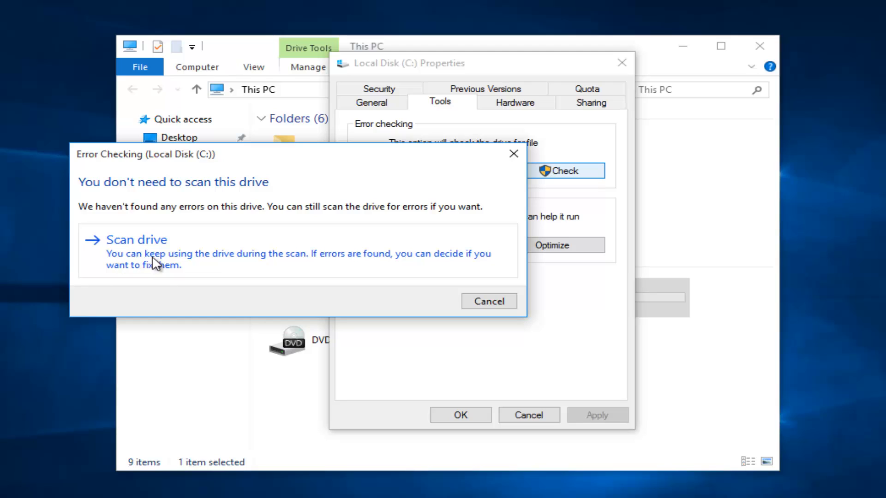
pyautogui.moveTo(322, 266)
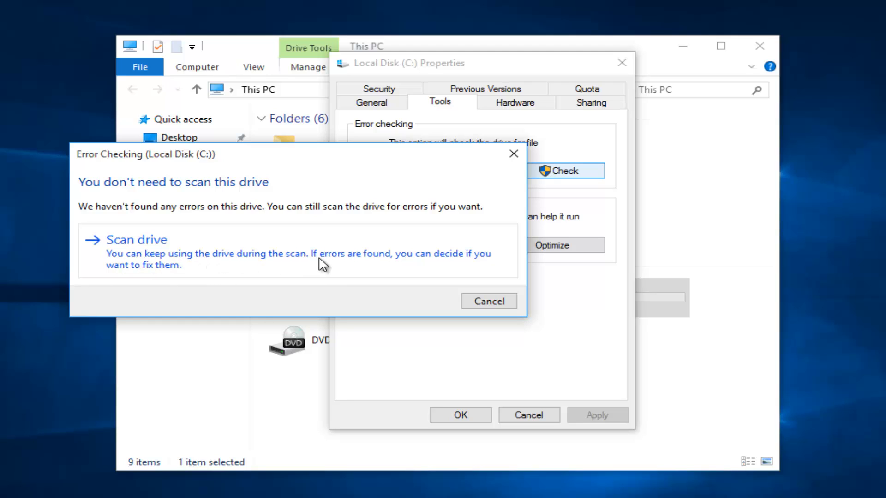
pyautogui.moveTo(235, 268)
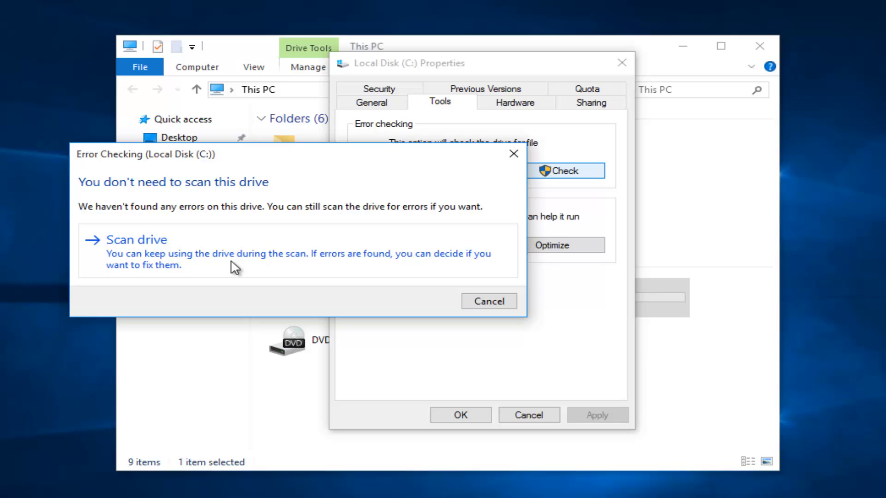
# Run the drive scan anyway despite no errors being found
pyautogui.click(136, 240)
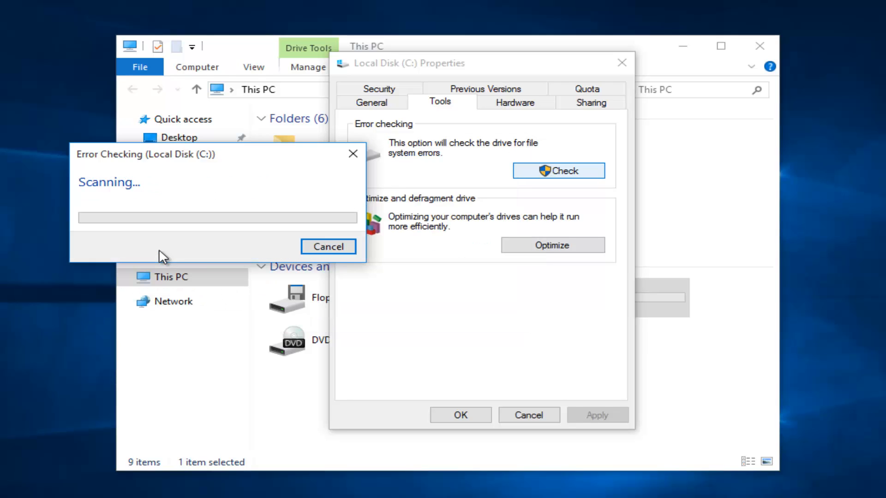
# Wait while the Local Disk (C:) scan progresses to completion
pyautogui.moveTo(146, 154); pyautogui.dragTo(354, 171)
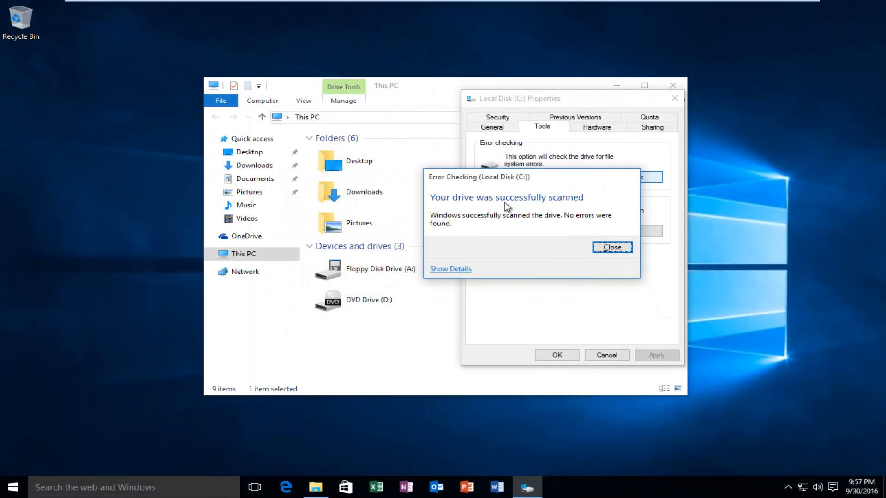
pyautogui.moveTo(455, 203)
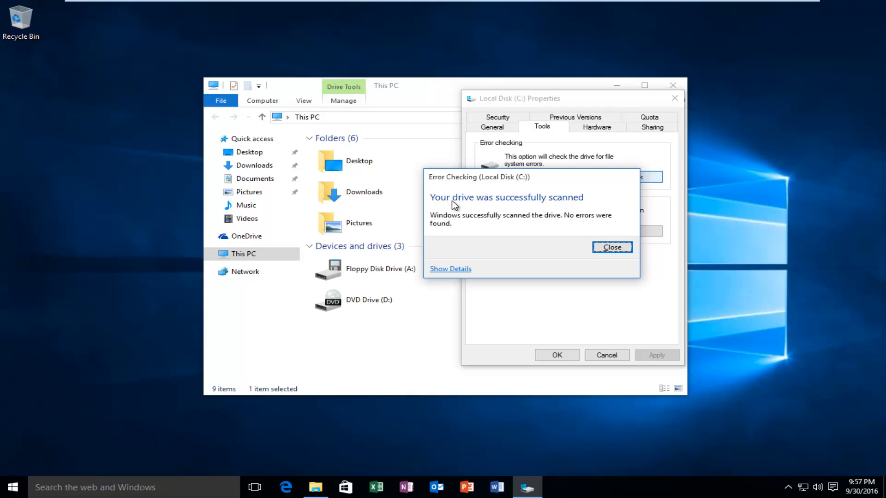
pyautogui.moveTo(468, 223)
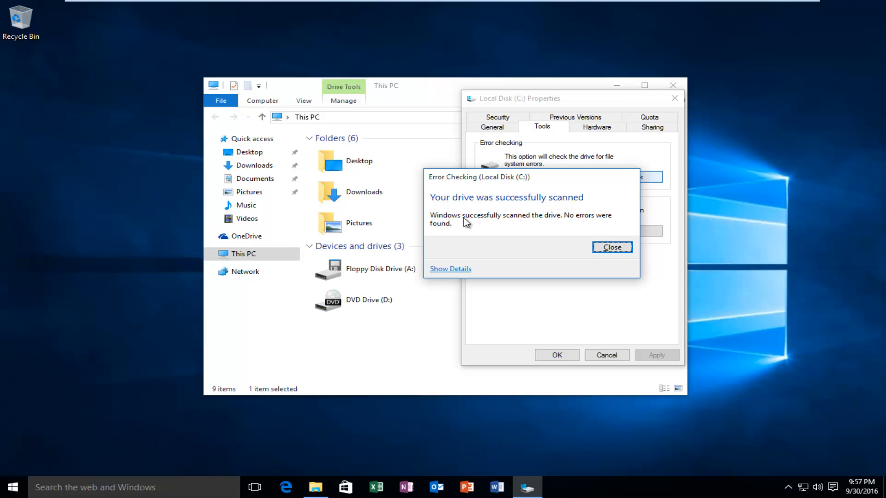
pyautogui.moveTo(457, 209)
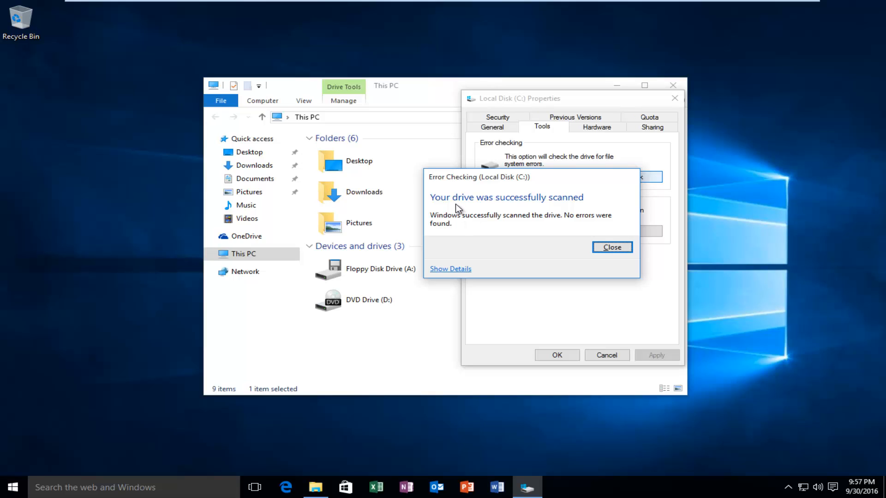
pyautogui.moveTo(433, 230)
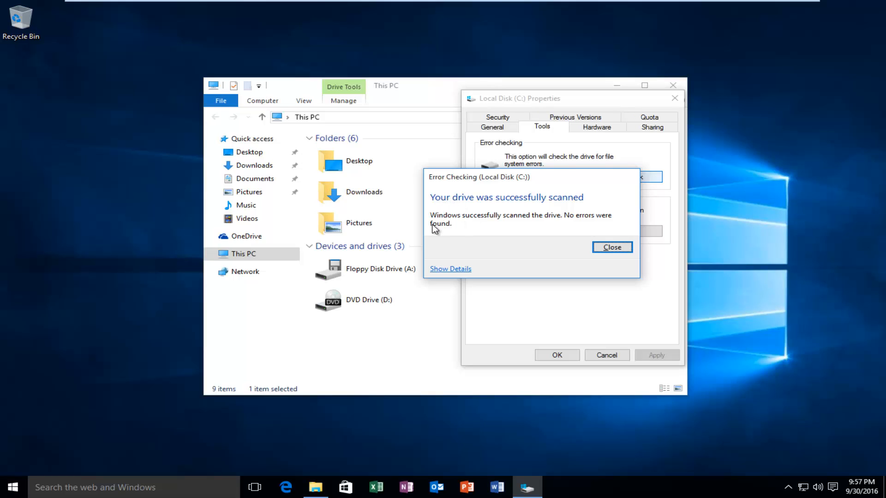
pyautogui.moveTo(493, 229)
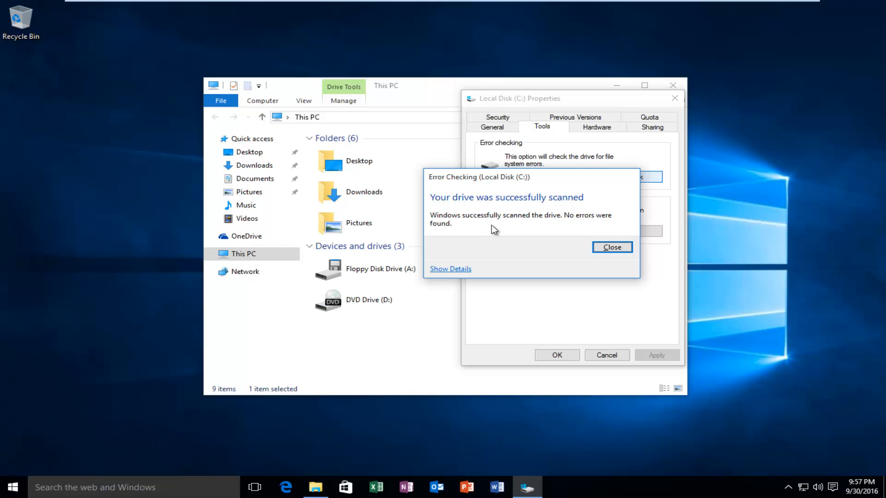
pyautogui.moveTo(464, 230)
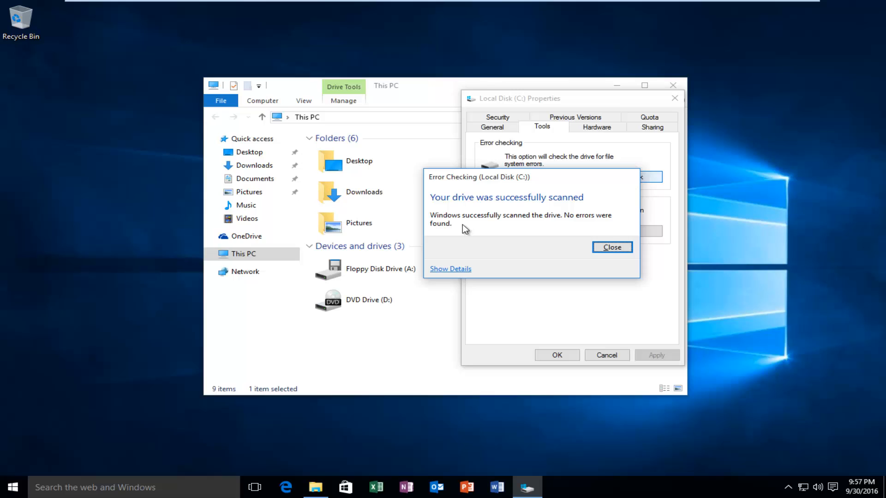
pyautogui.moveTo(455, 226)
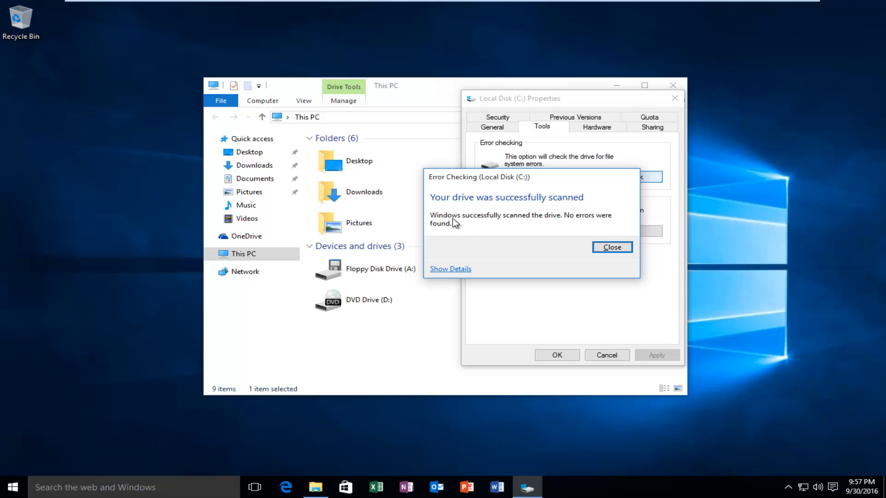
# Dismiss the 'Your drive was successfully scanned' results window
pyautogui.click(611, 248)
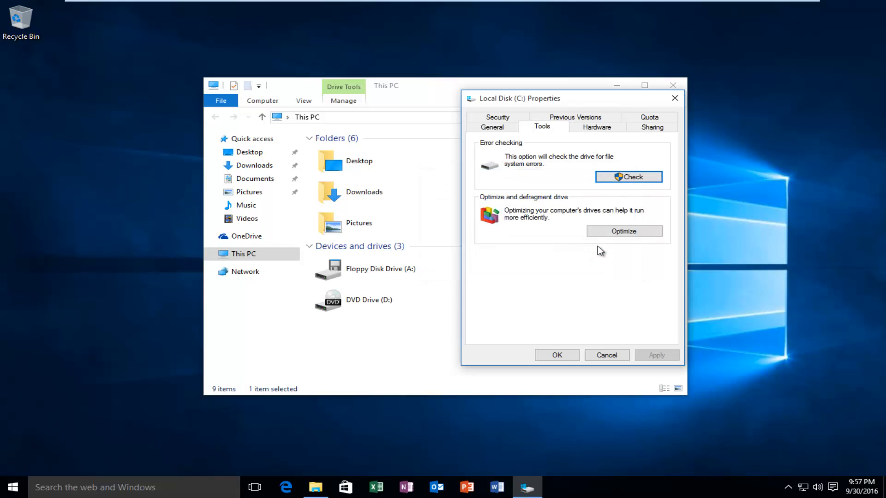